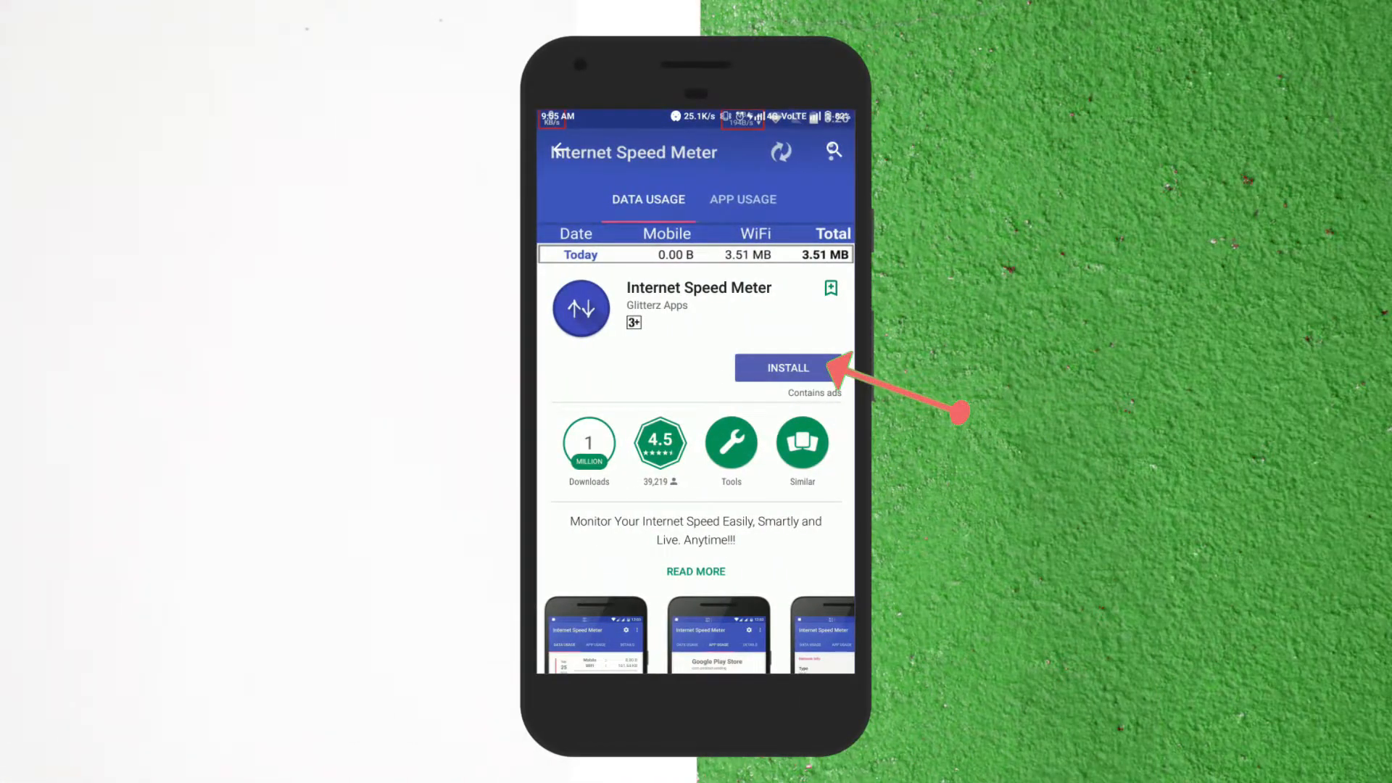
Install Internet Speed Meter by Glitterz Apps from its Play Store page.
left_click(786, 367)
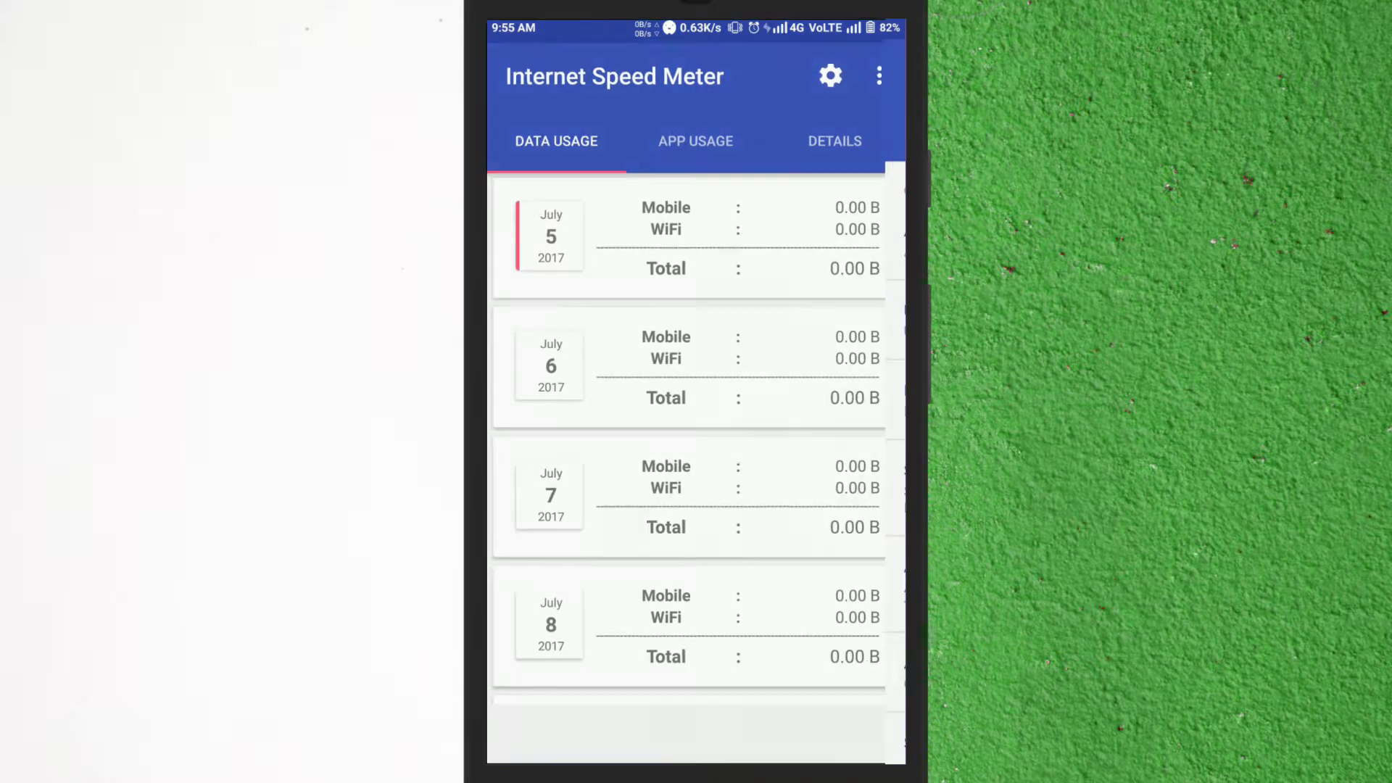
Open the app's Settings and switch to the Floating Widget tab.
left_click(829, 75)
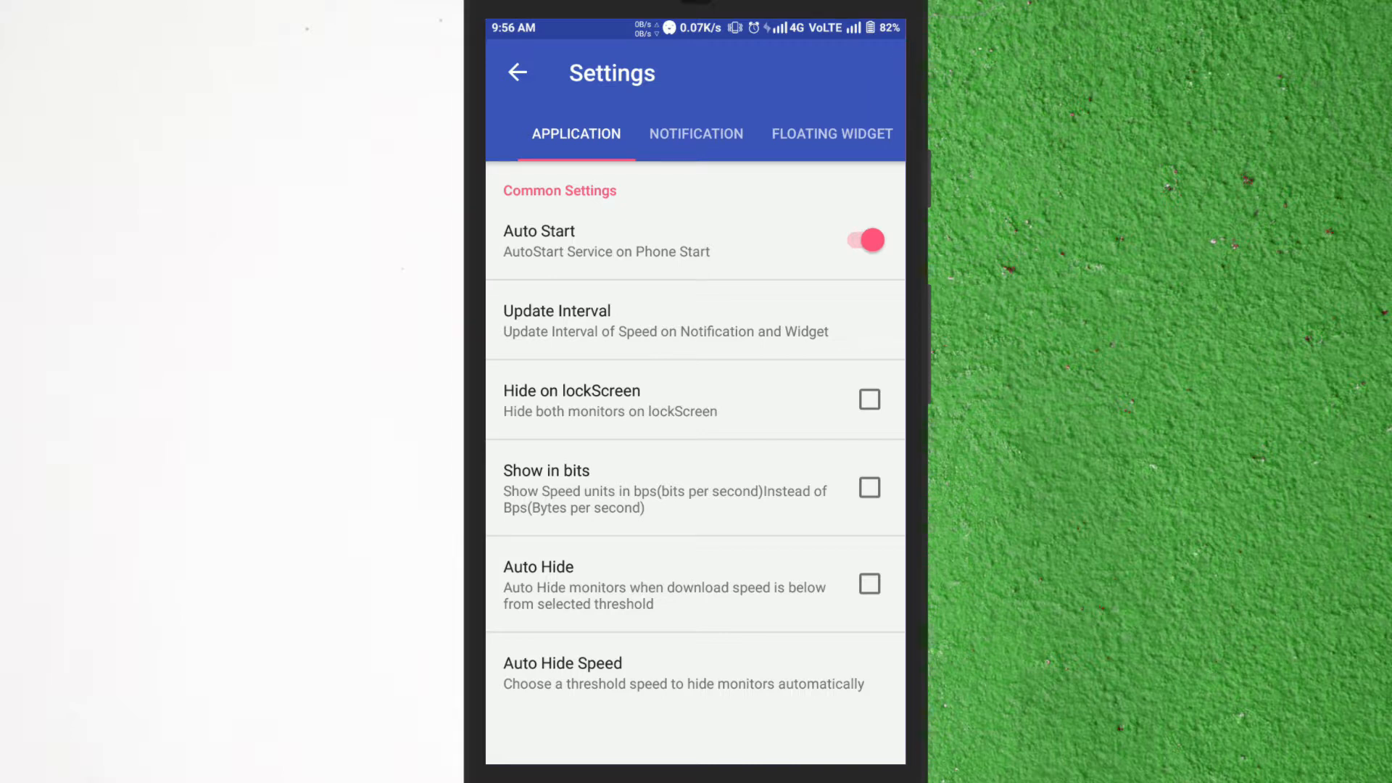
left_click(831, 134)
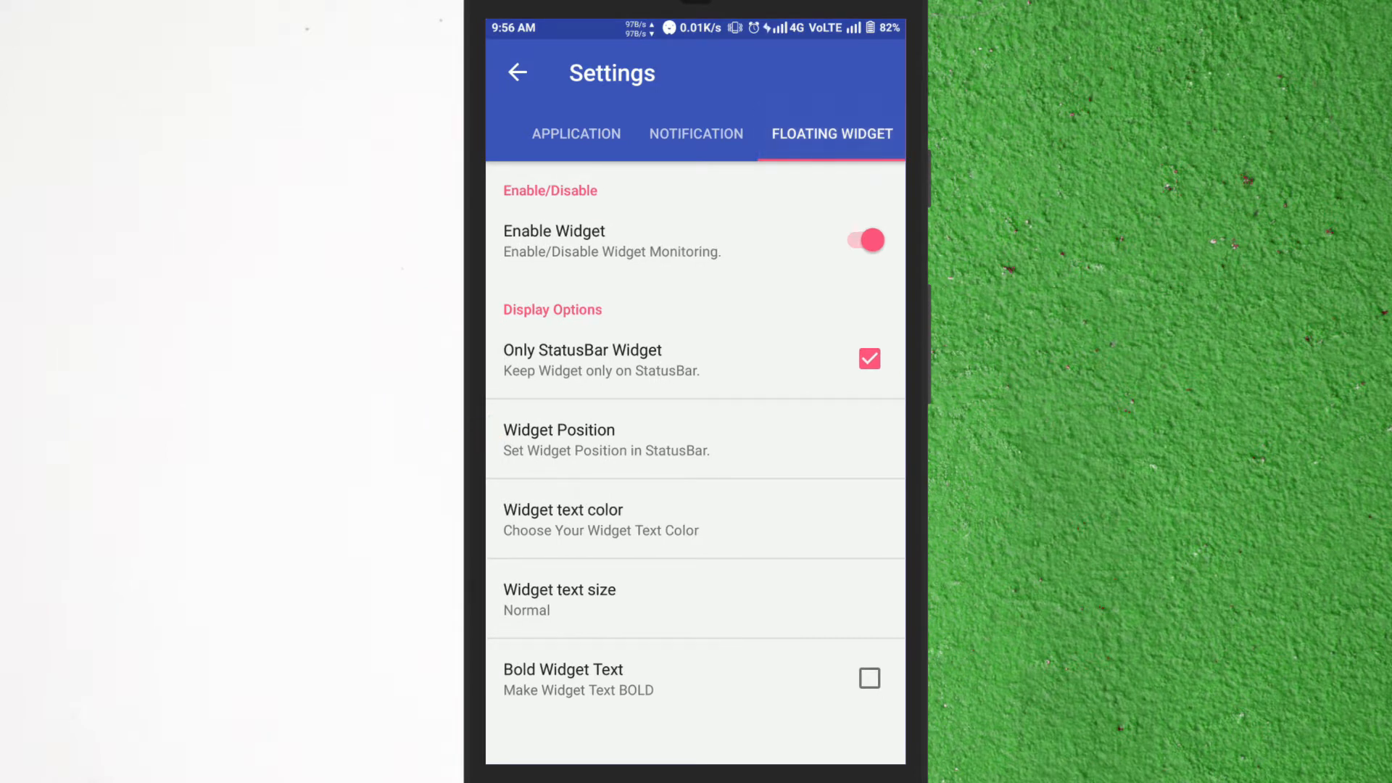